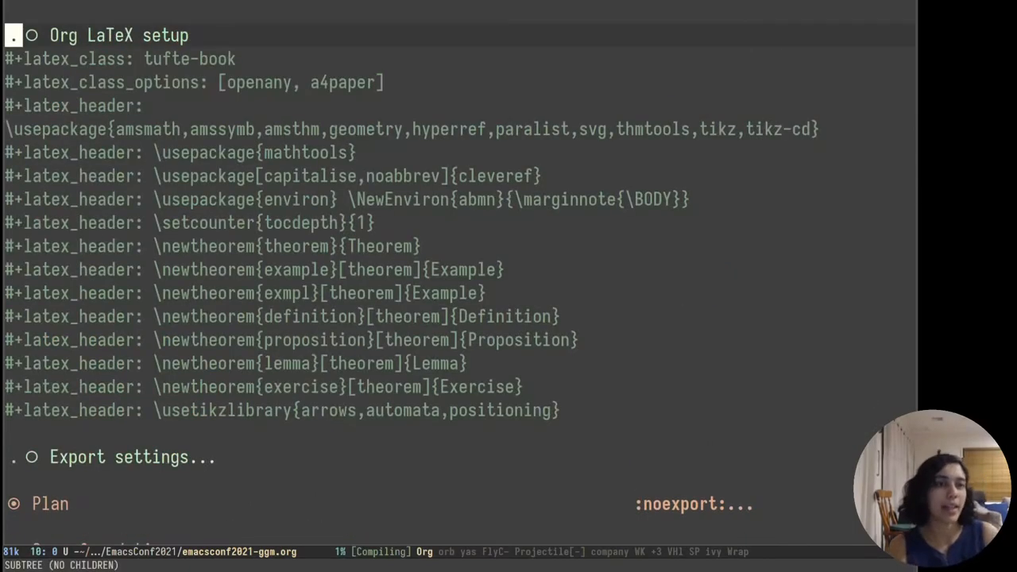
Step: Fold Org LaTeX setup and show Export settings with the artifacts export filename and tufte-book setup
key(down)
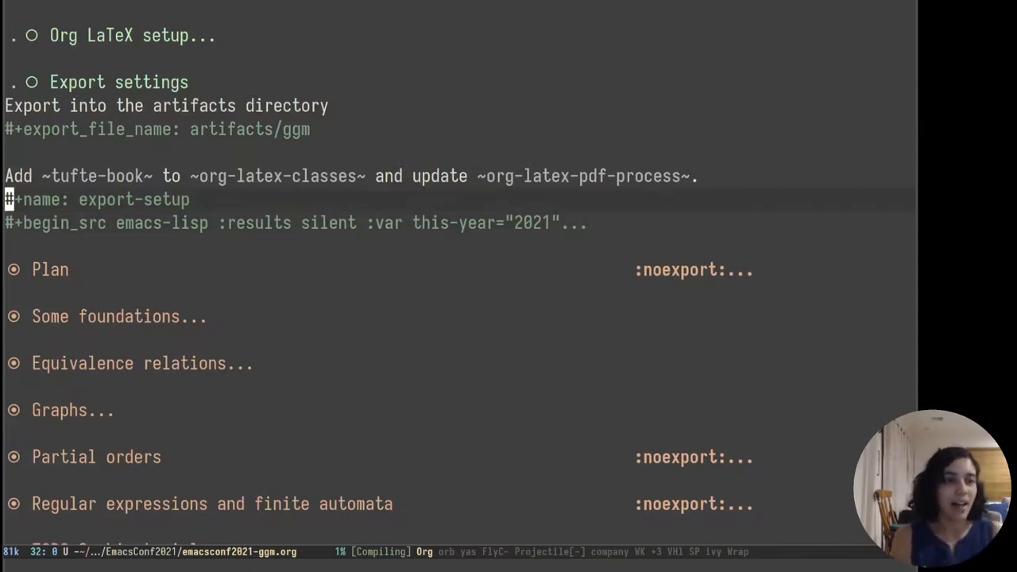
Step: Unfold the export-setup block and scroll through its tufte-book class and org-latex-pdf-process commands
key(down)
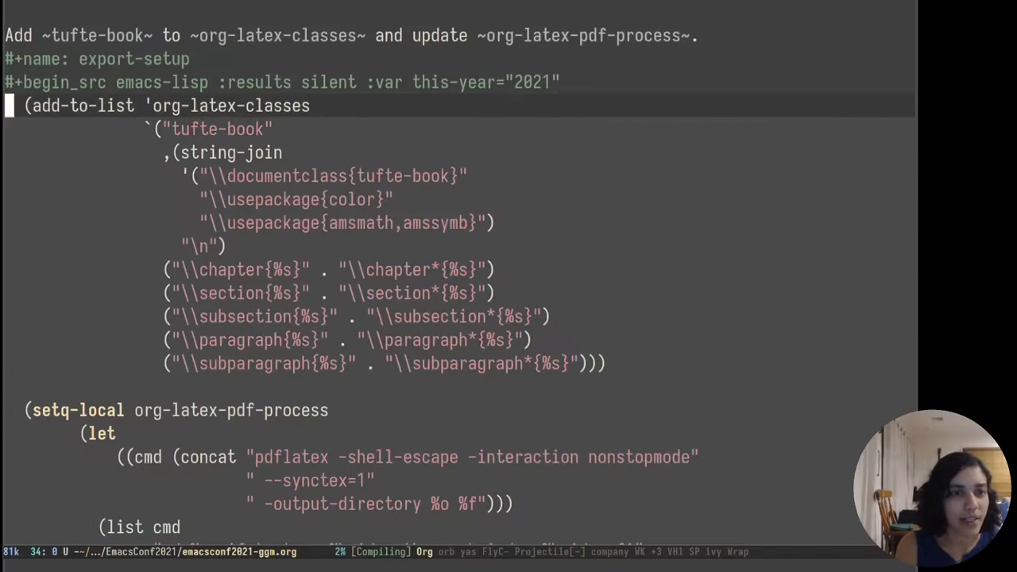
scroll(down, 3)
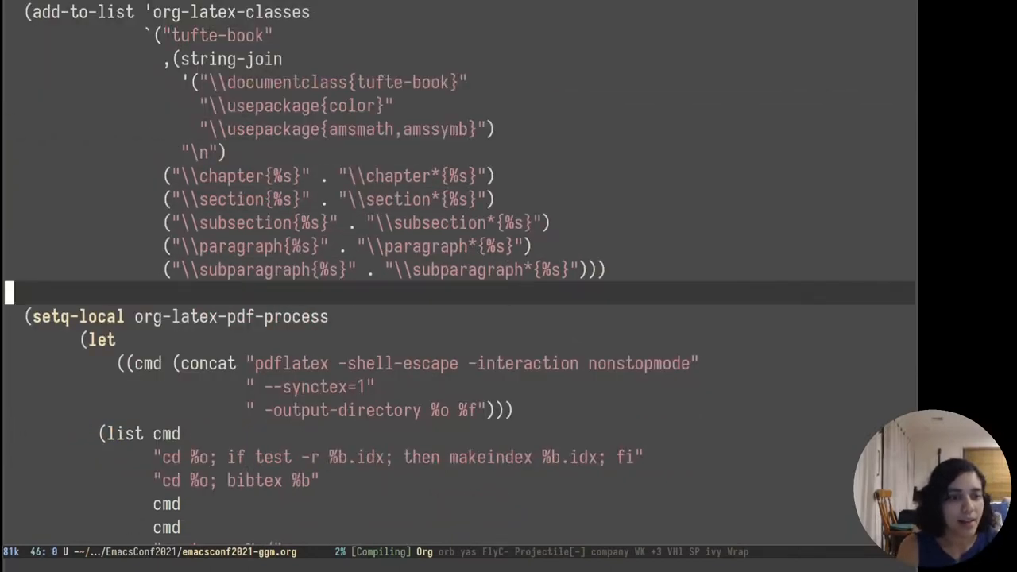
click(266, 316)
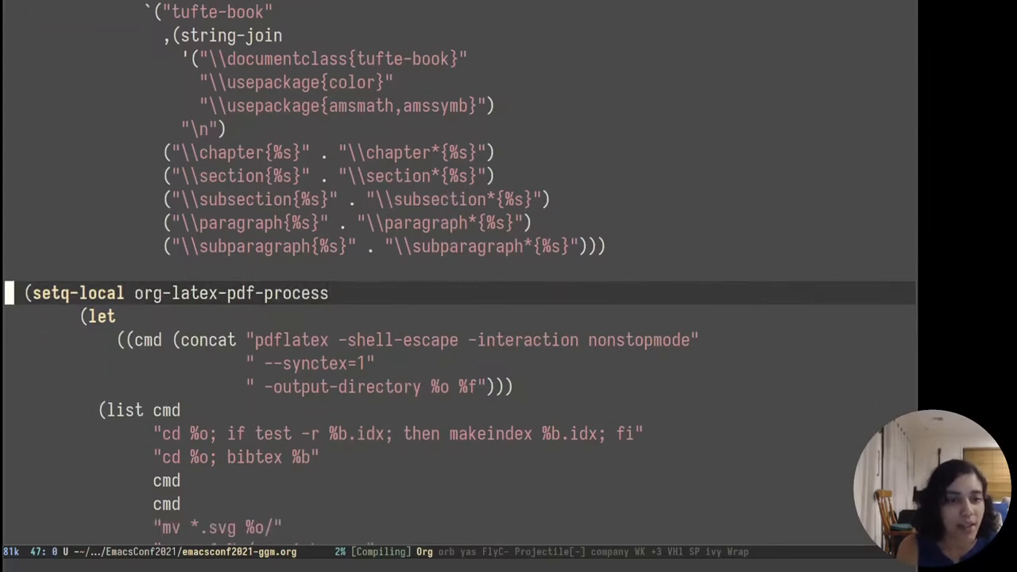
scroll(down, 3)
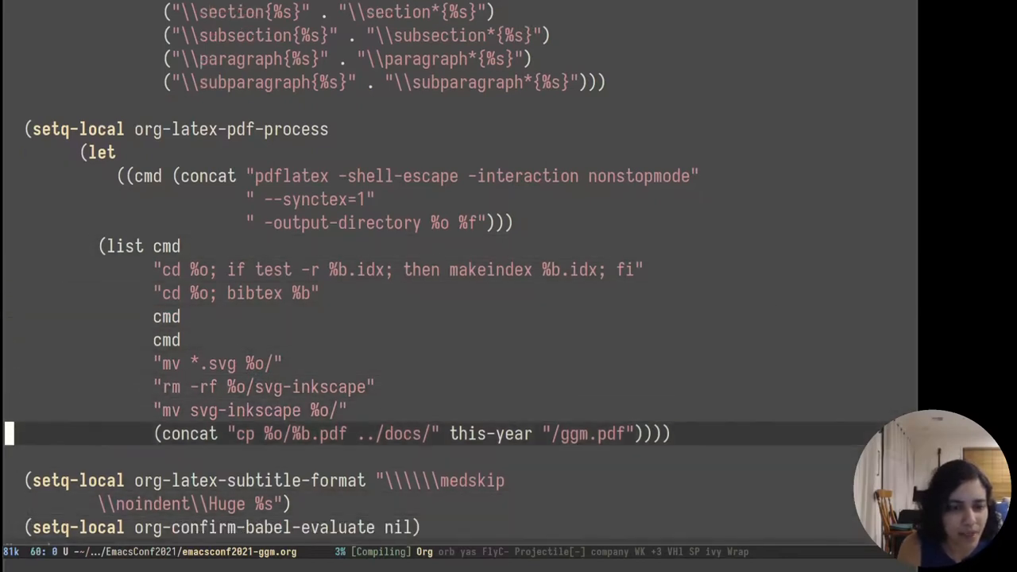
scroll(up, 3)
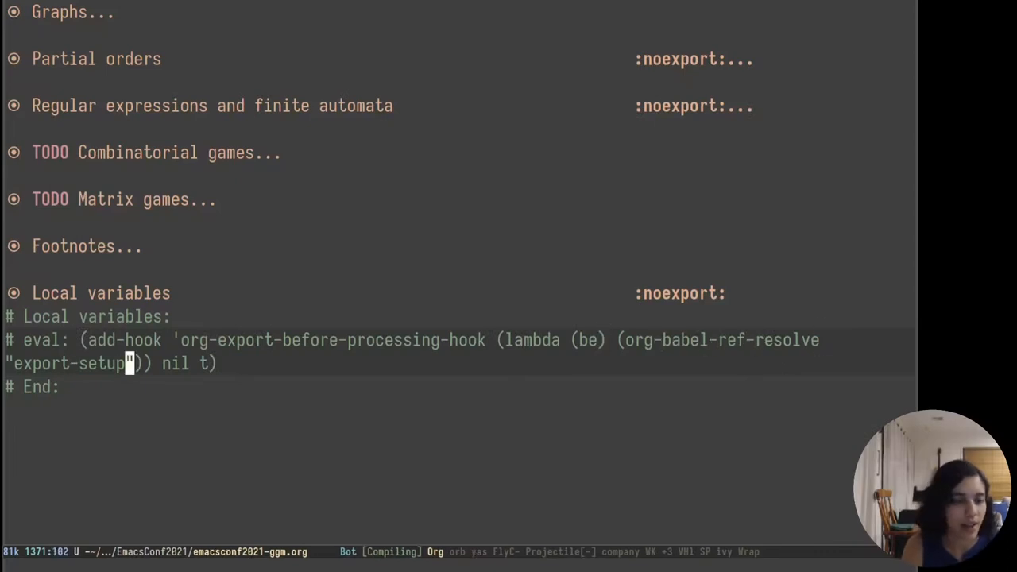
Step: Return to the outline near the top of the file, at the Plan heading
key(C-space)
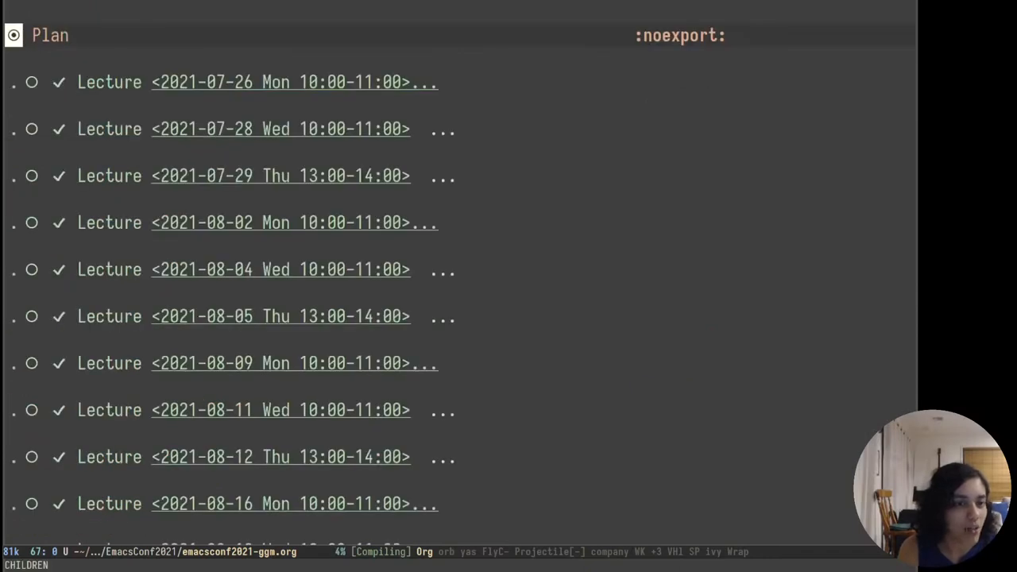
Step: Unfold the Plan lecture entries, then bring up ggm.pdf at page 6 on relations
key(TAB)
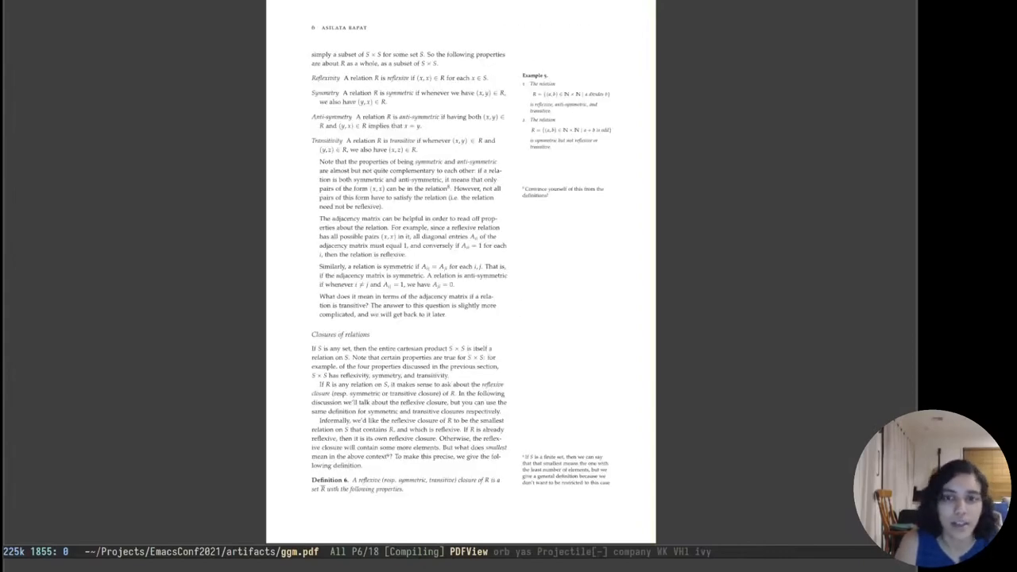
Step: Switch to the presentation slides buffer, then to the assignments Org file
key(C-x b)
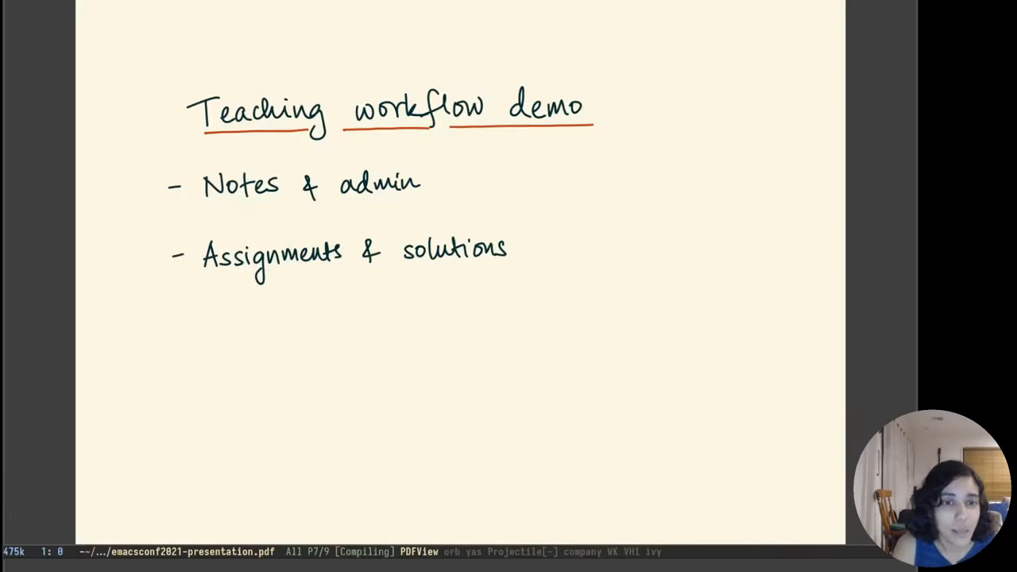
key(C-x b)
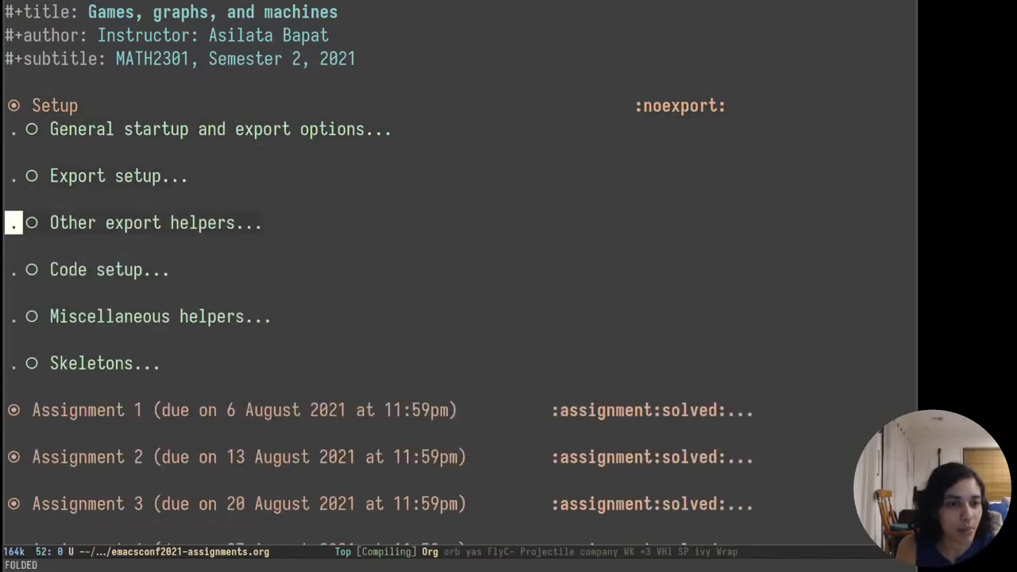
Step: Unfold Assignment 1 in emacsconf2021-assignments.org to show its relation problems
click(85, 270)
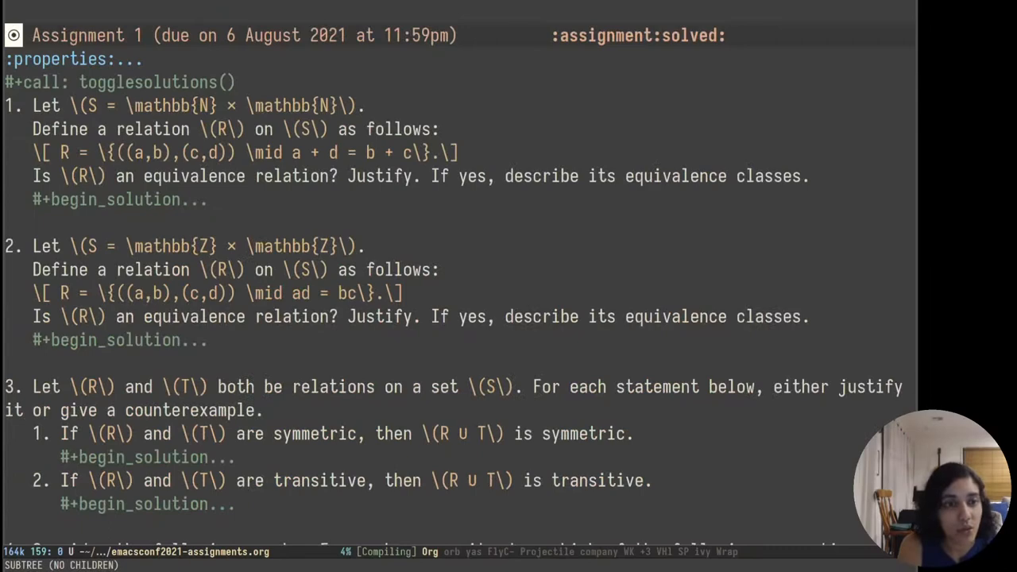
Step: Add the :solved: tag to Assignment 1 and save the assignments file
scroll(down, 3)
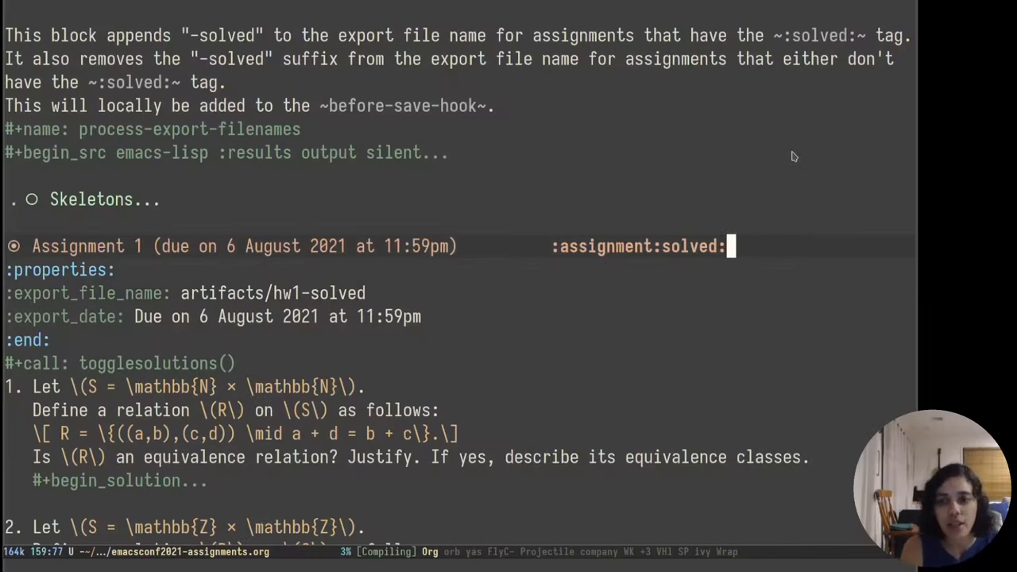
key(backspace)
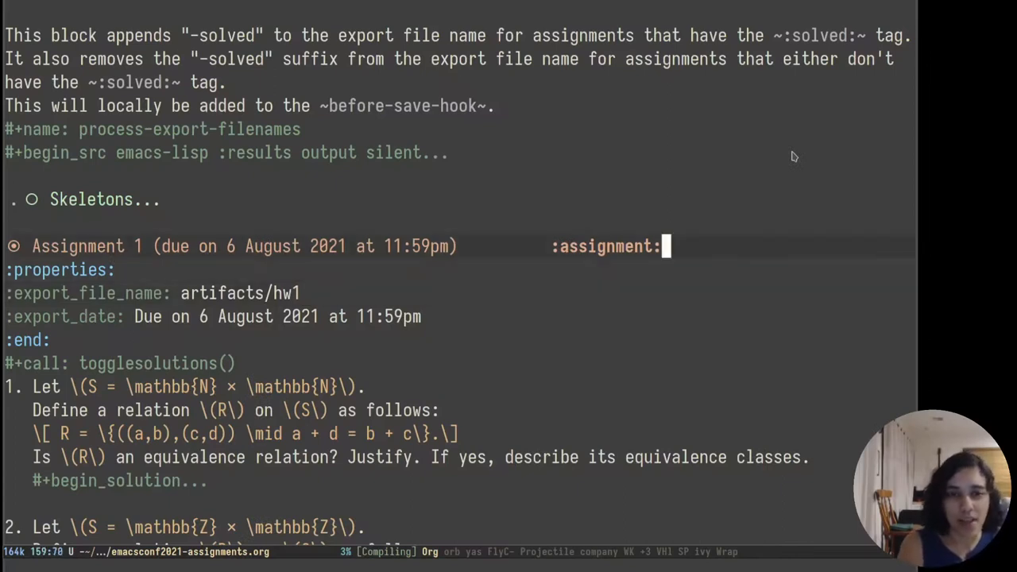
text(:solved:)
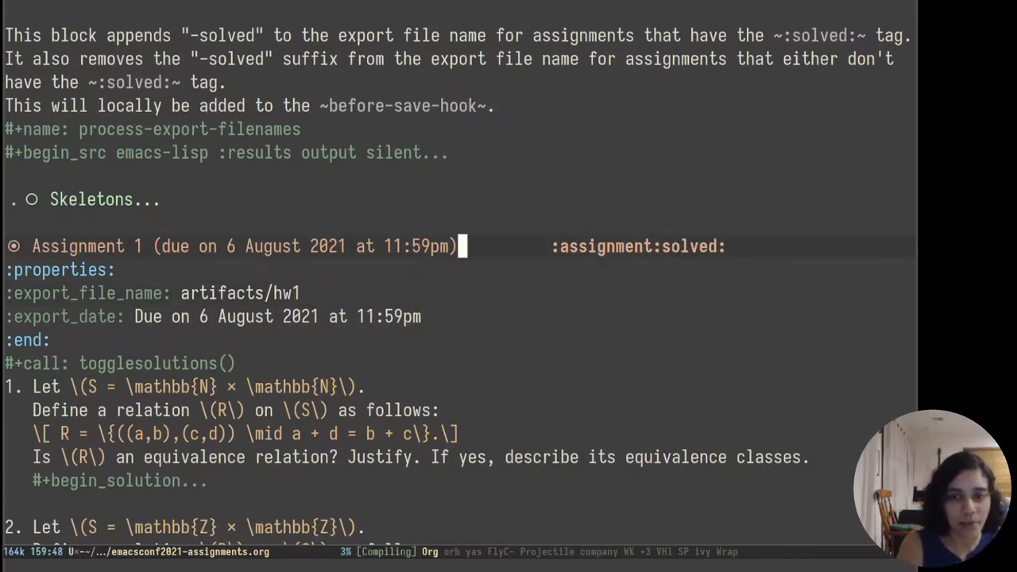
key(C-x C-s)
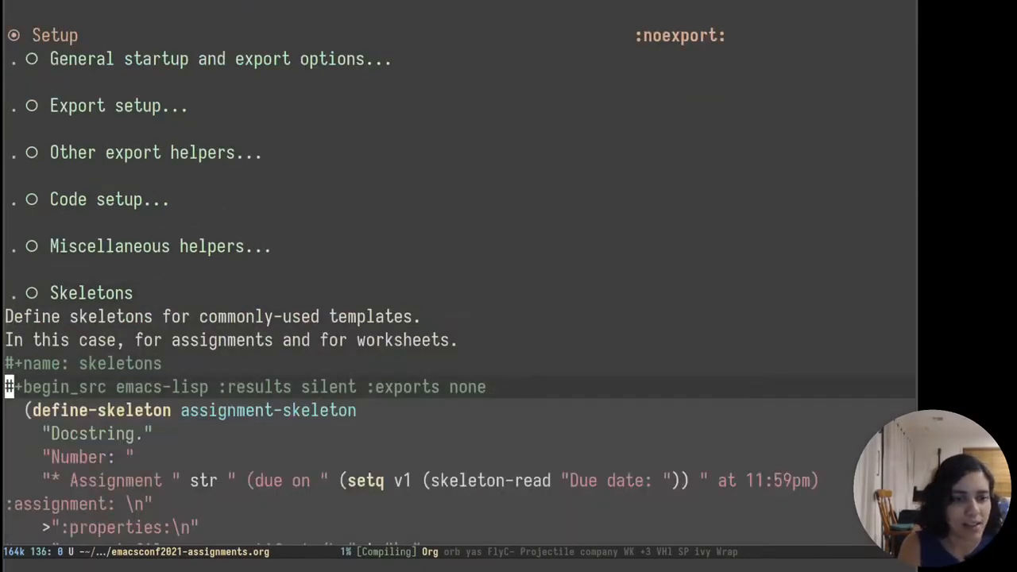
Step: Scroll down to question 4 with its graph exercises and dot src blocks
scroll(down, 3)
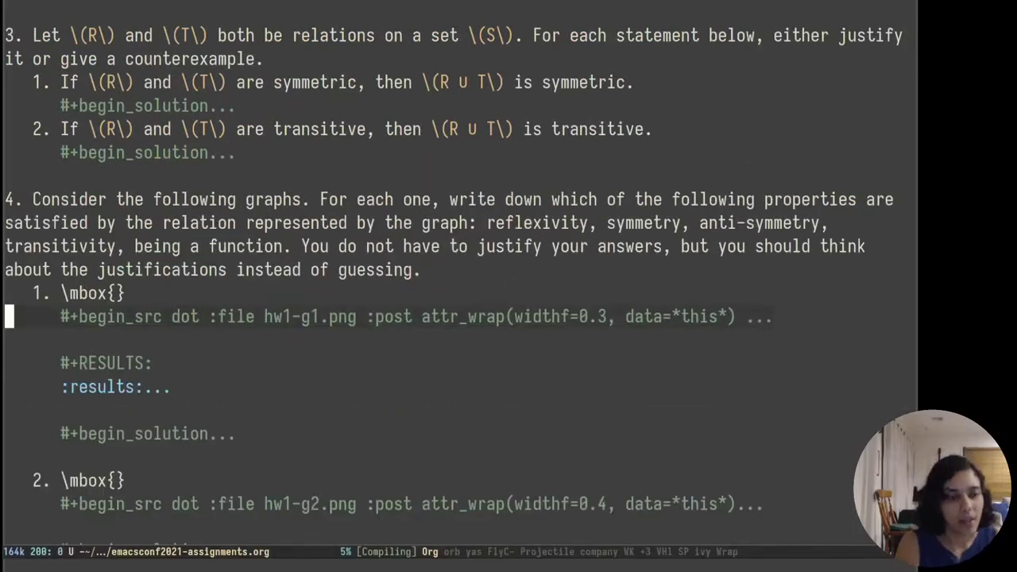
Step: Expand the first graph's dot block and its results drawer linking hw1-g1.png
scroll(down, 3)
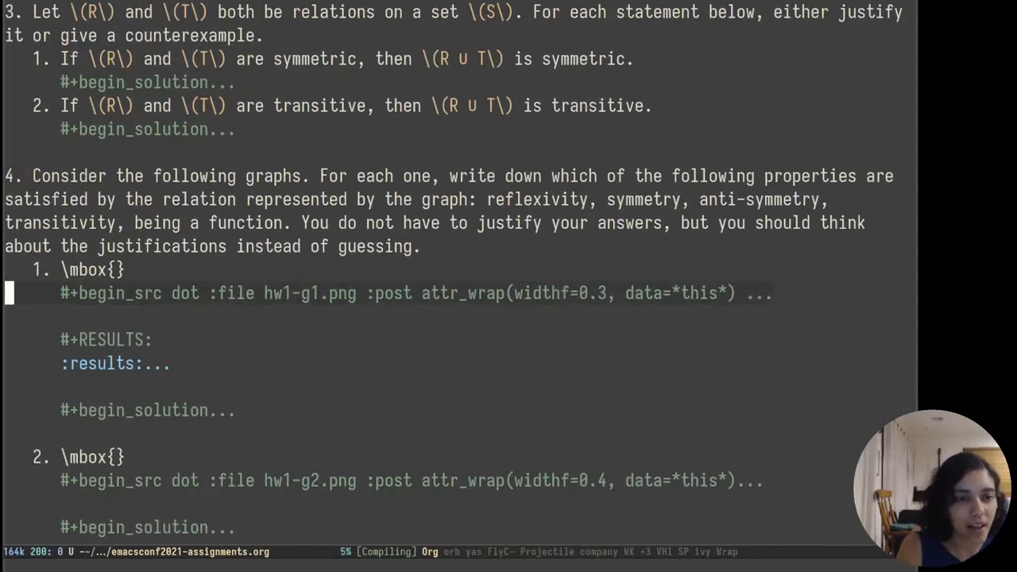
click(759, 293)
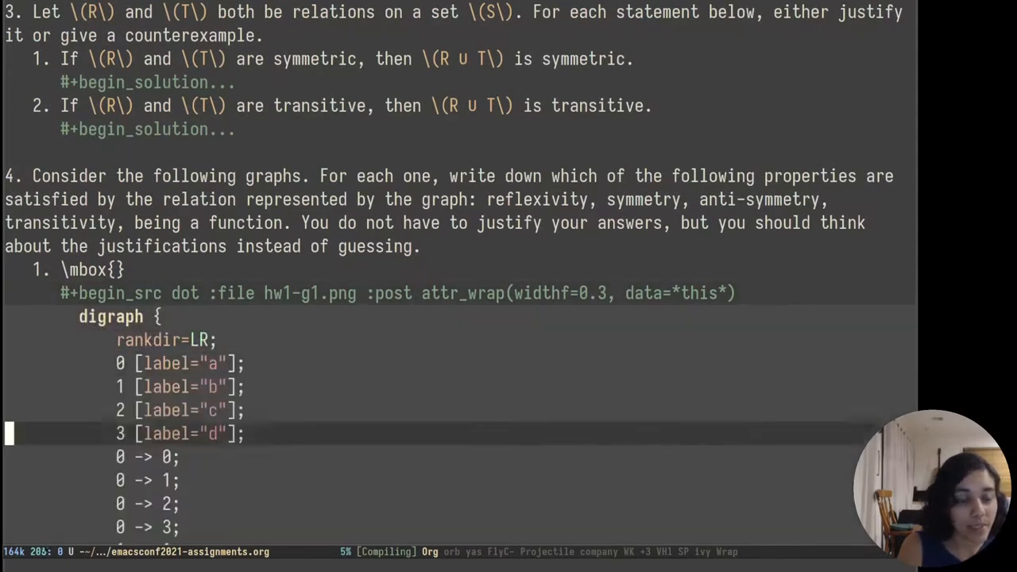
scroll(down, 3)
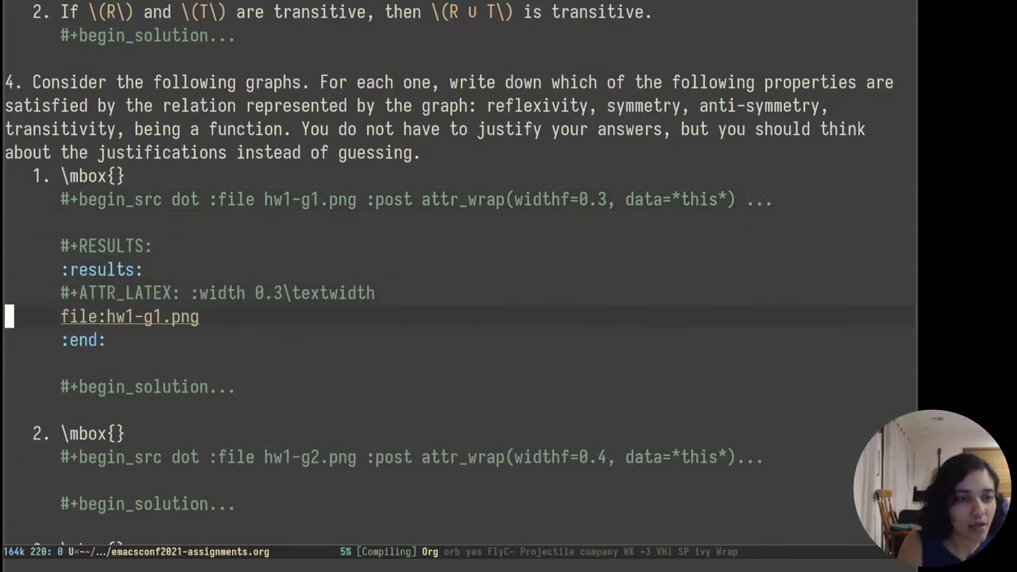
mouse_move(104, 323)
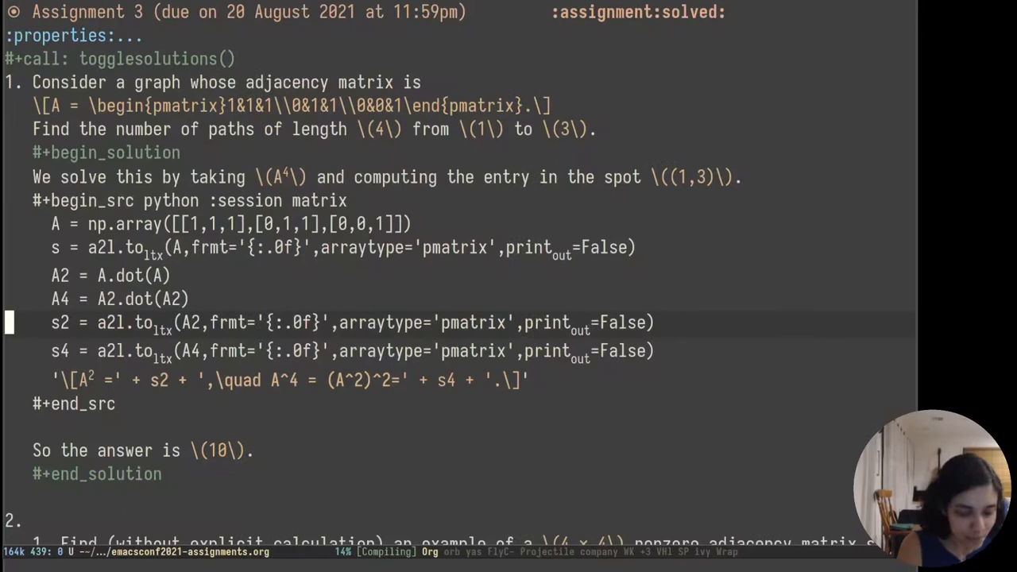
Step: Switch to the course webpage index file buffer
key(C-x b)
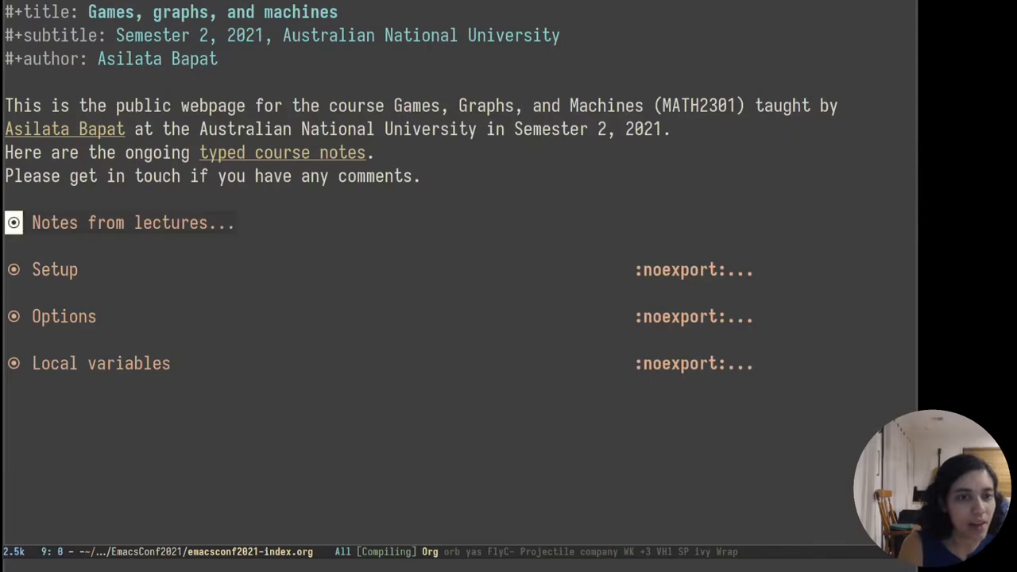
Step: Expand 'Notes from lectures', scroll through its Python block, and bring up the buffer-switch list
click(12, 223)
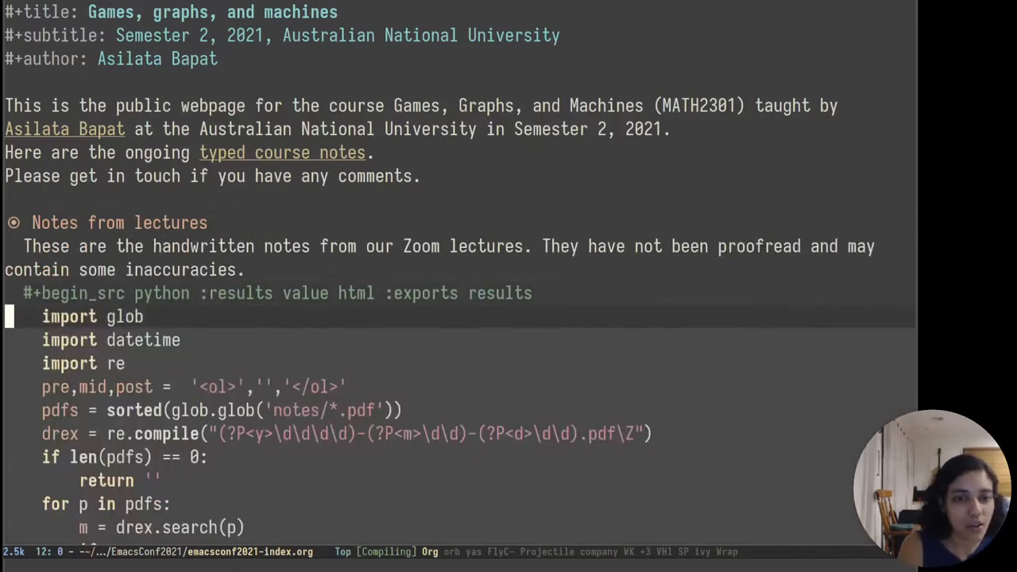
scroll(down, 3)
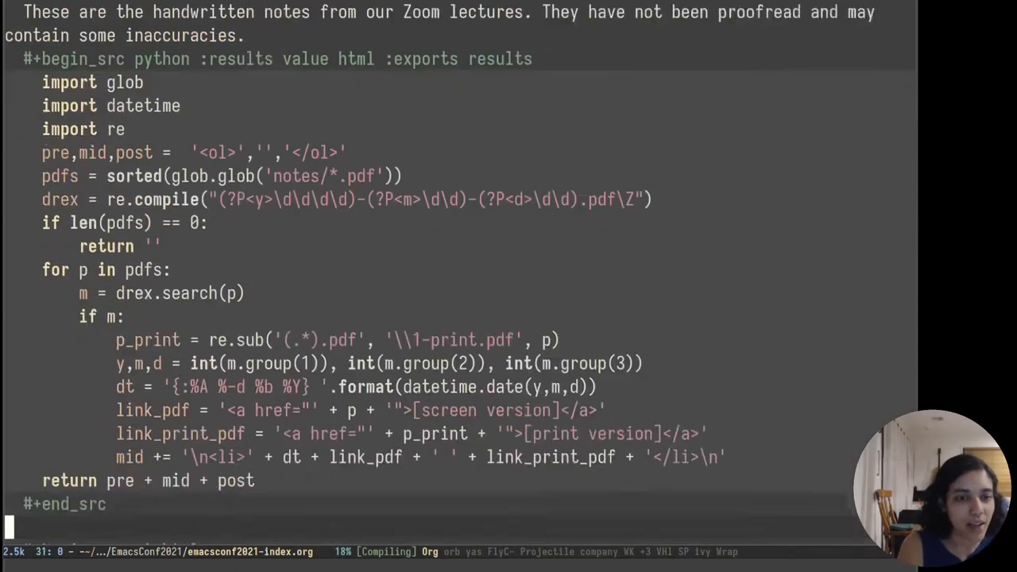
scroll(down, 3)
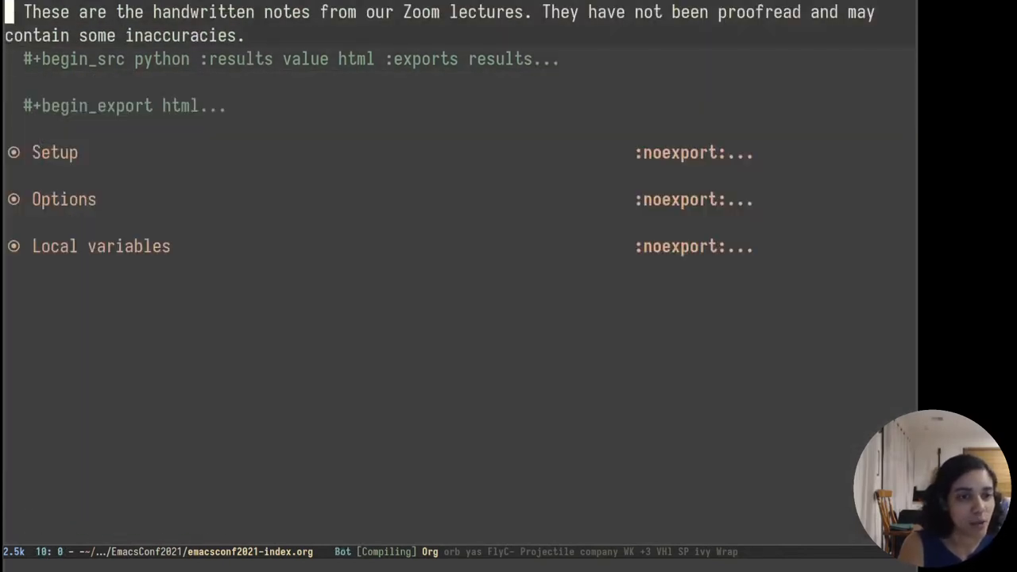
key(C-x b)
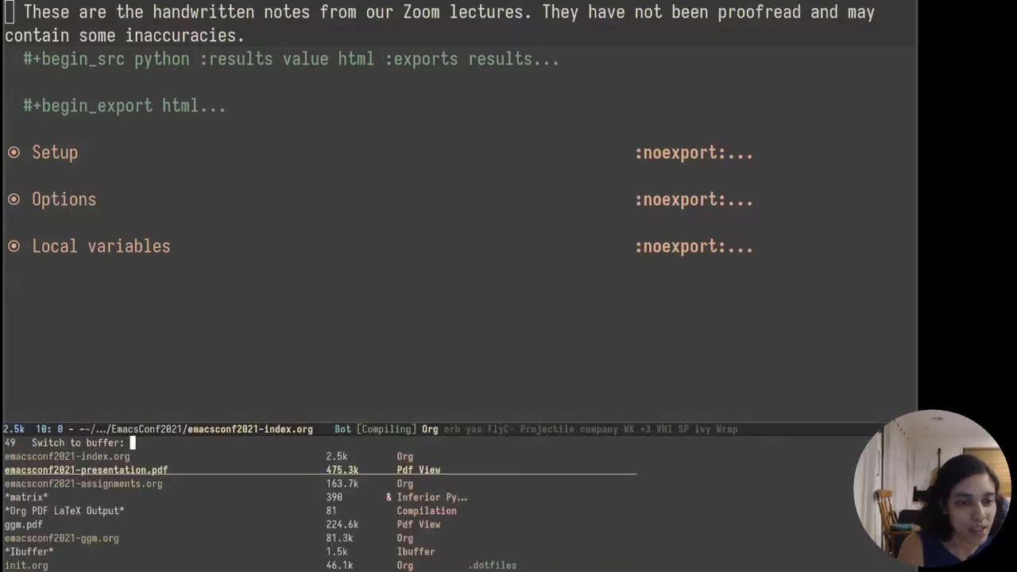